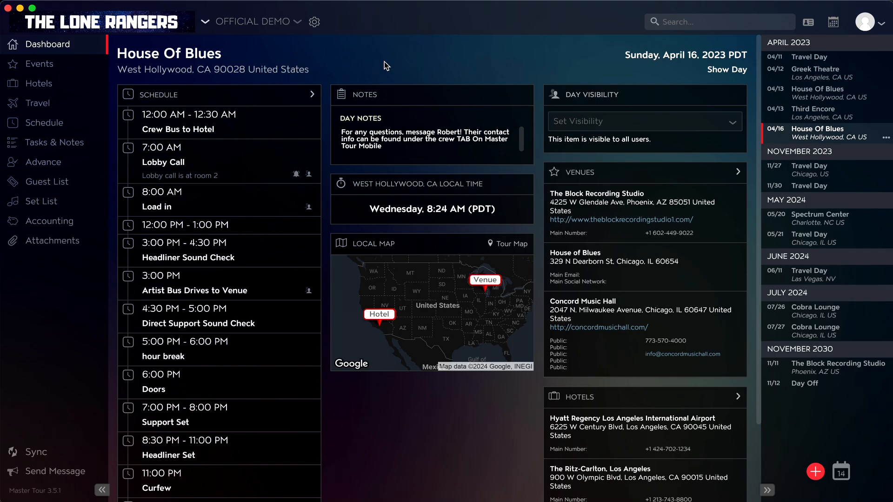
Show the organization and tour menu listing The Lone Rangers' tours with Add Tour available
{"action": "left_click", "coordinate": [201, 21]}
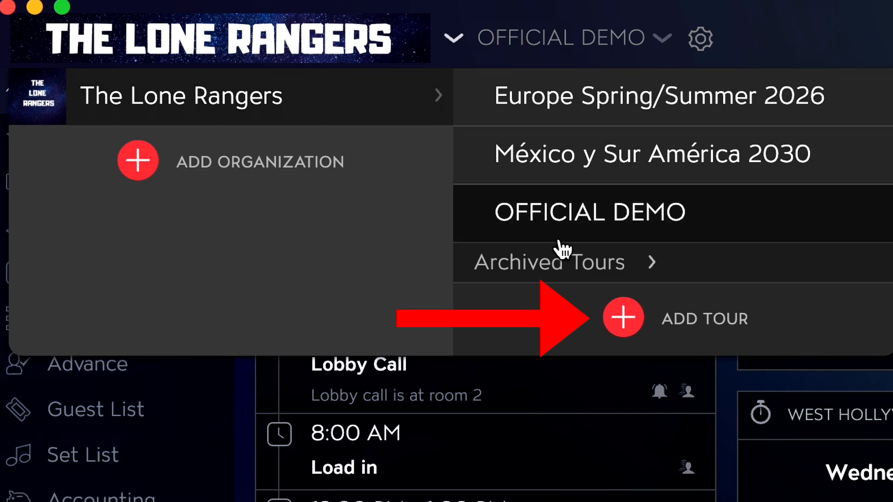
Add a tour named 'Summer 2024' ending 08/17/2024, confirm it and move on to adding events
{"action": "left_click", "coordinate": [624, 318]}
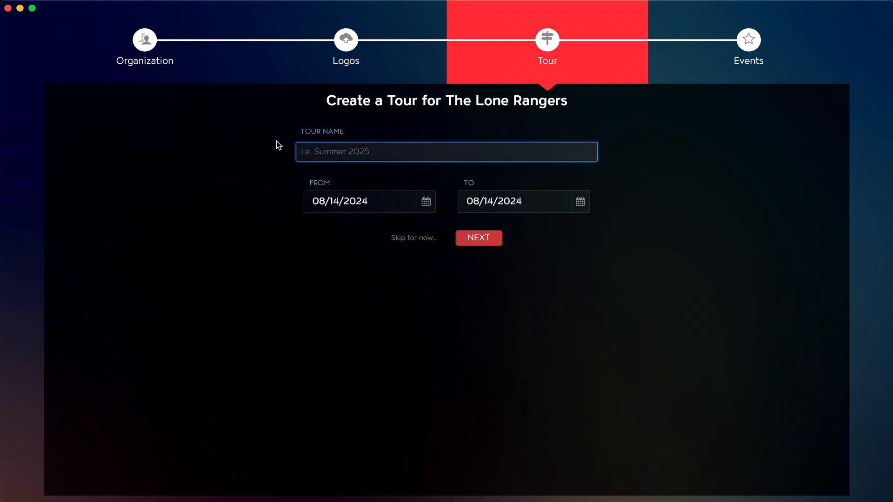
{"action": "type", "text": "Summe"}
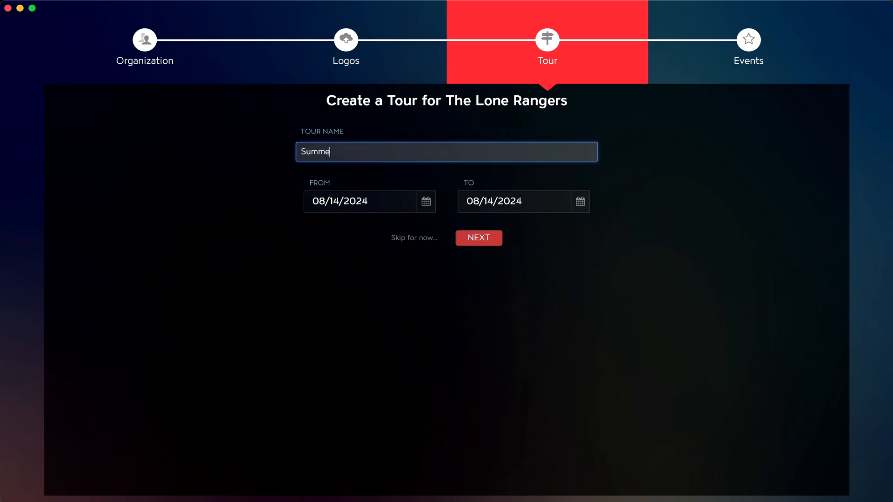
{"action": "type", "text": "r 2024"}
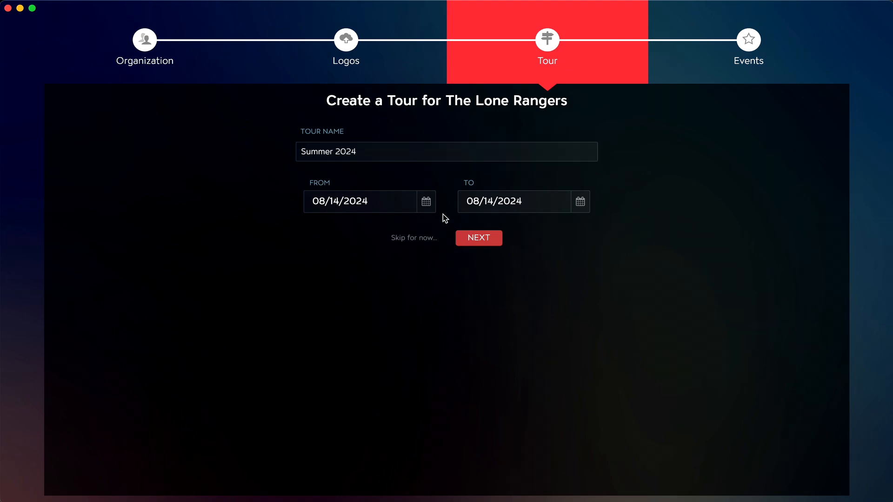
{"action": "left_click", "coordinate": [579, 202]}
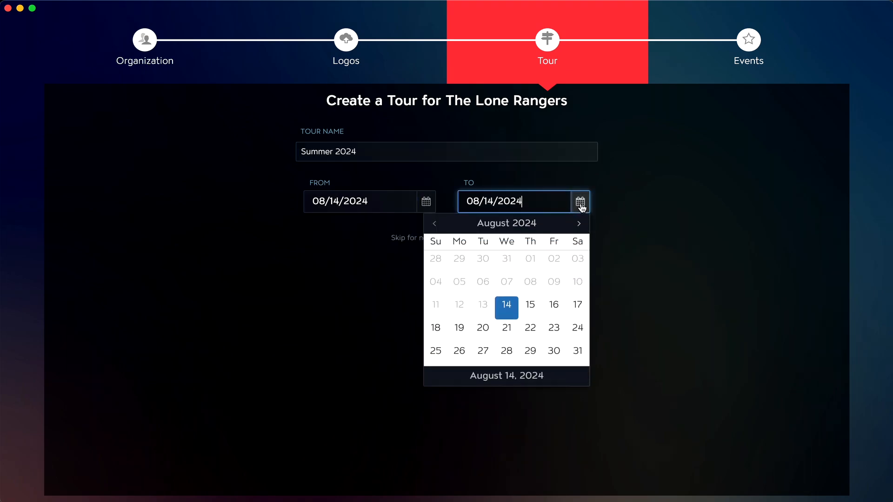
{"action": "left_click", "coordinate": [577, 305]}
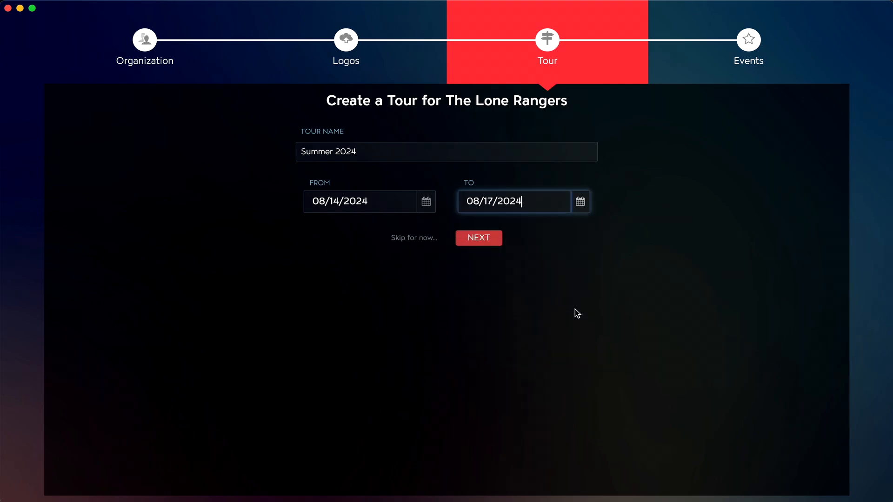
{"action": "left_click", "coordinate": [478, 237]}
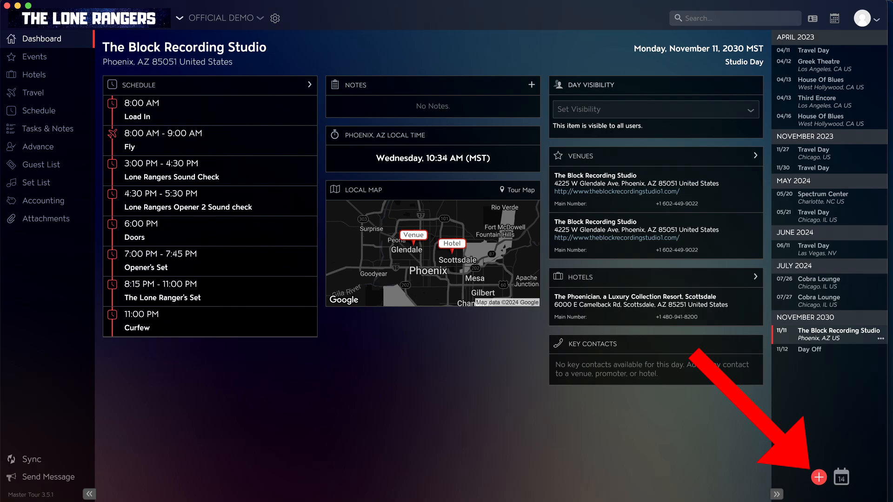
{"action": "left_click", "coordinate": [275, 18]}
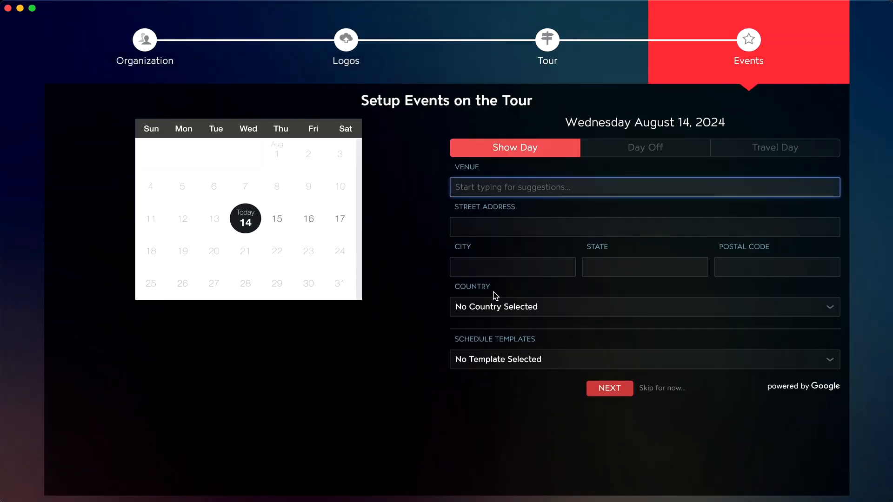
{"action": "mouse_move", "coordinate": [416, 260]}
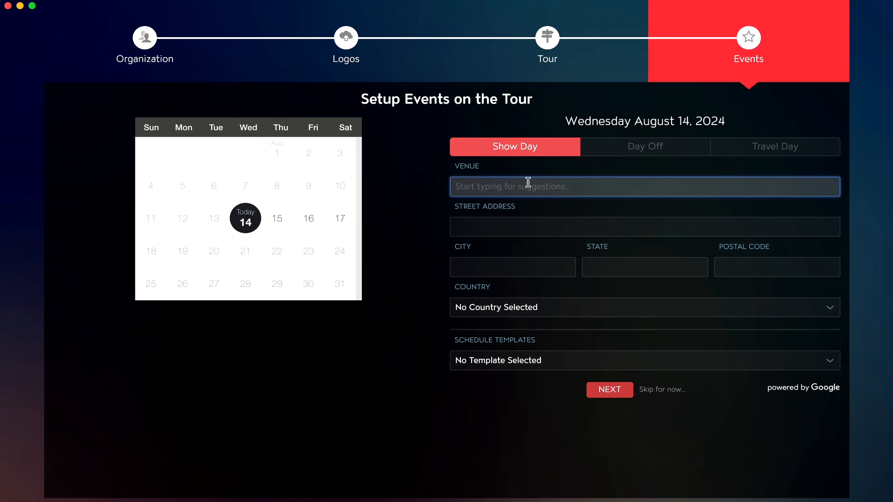
Choose House of Blues Chicago as the August 14 venue by searching 'house of blues'
{"action": "type", "text": "house of blues"}
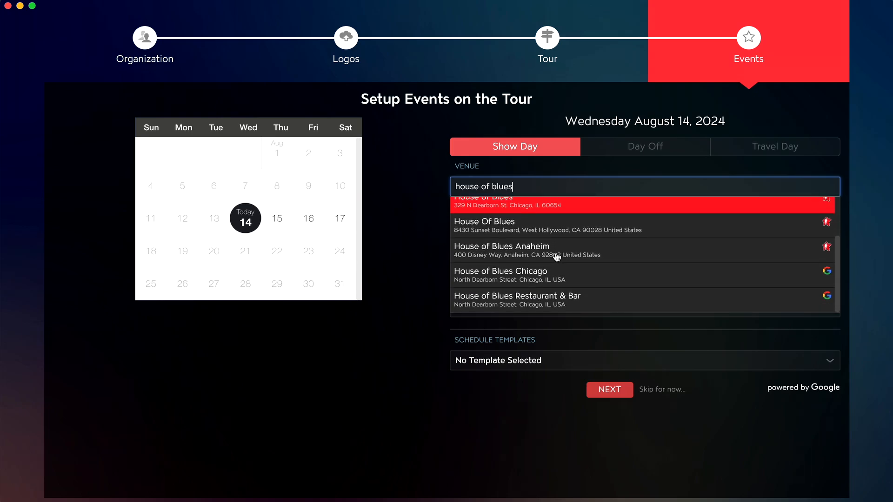
{"action": "mouse_move", "coordinate": [558, 272]}
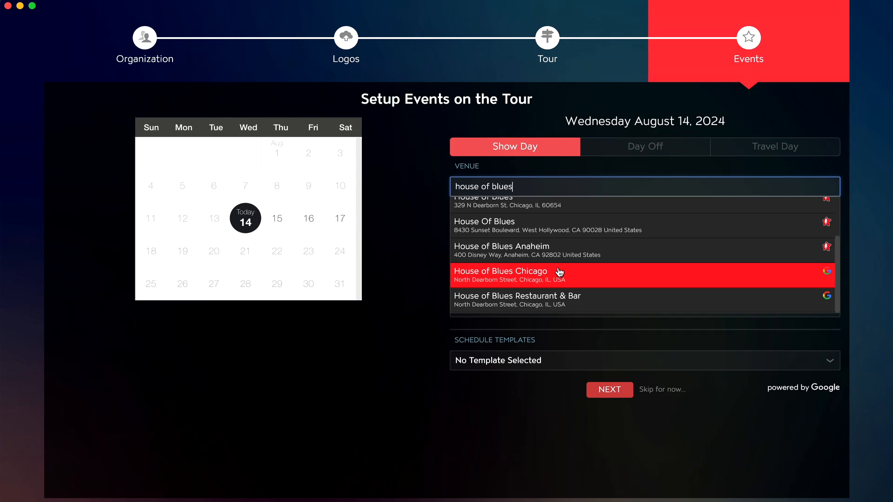
{"action": "left_click", "coordinate": [501, 271]}
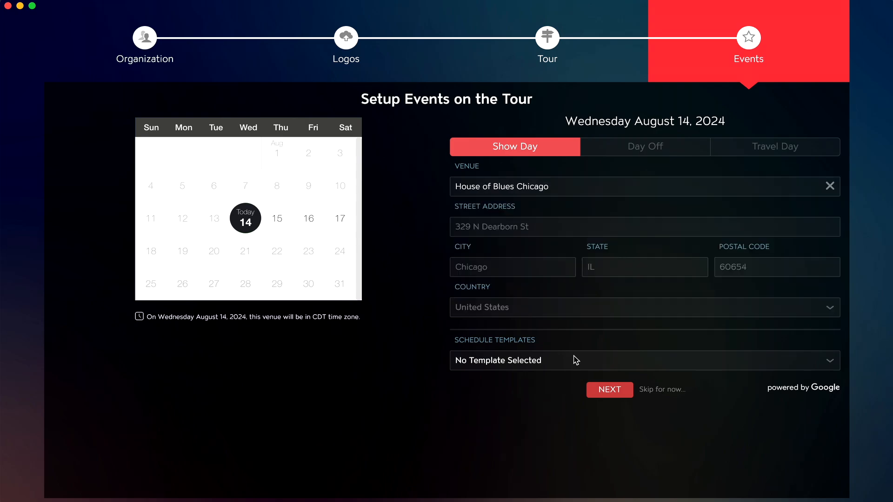
Switch August 14 from Day Off to Travel Day, keeping Chicago, IL as the location
{"action": "left_click", "coordinate": [644, 146]}
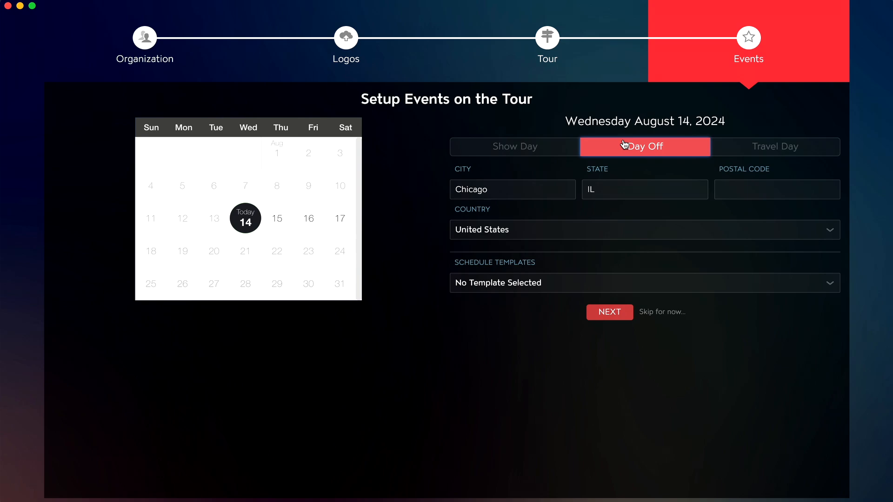
{"action": "mouse_move", "coordinate": [399, 232]}
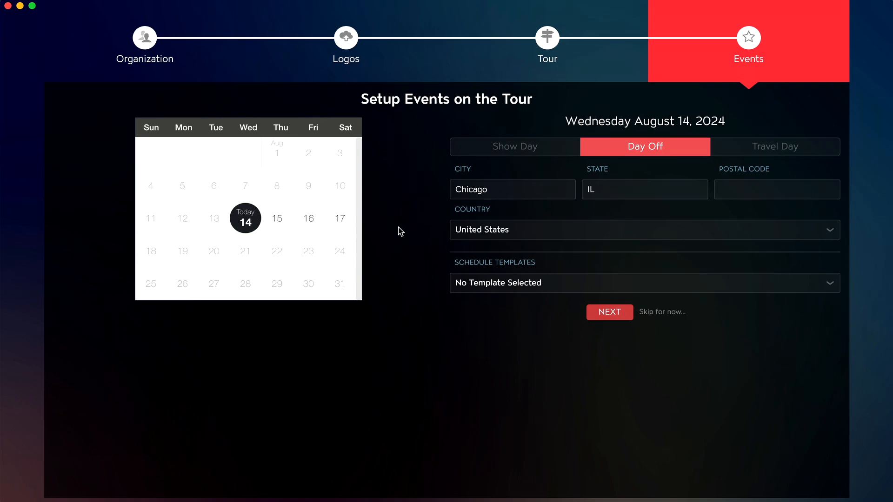
{"action": "mouse_move", "coordinate": [854, 178]}
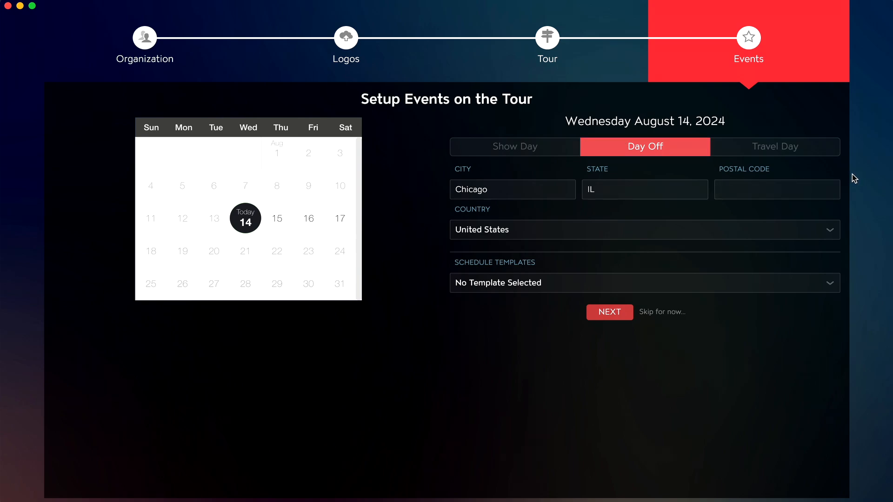
{"action": "left_click", "coordinate": [775, 146]}
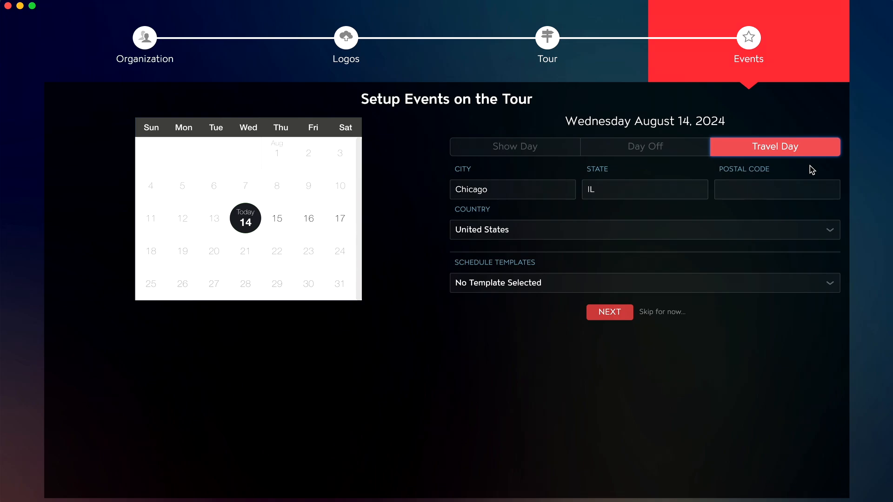
Advance through the remaining tour days and finish, landing on the Summer 2024 dashboard
{"action": "left_click", "coordinate": [277, 218]}
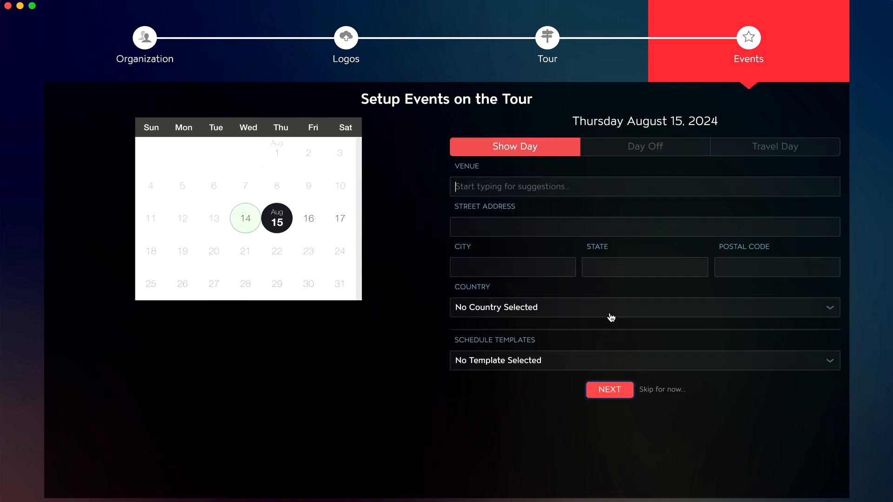
{"action": "left_click", "coordinate": [340, 218]}
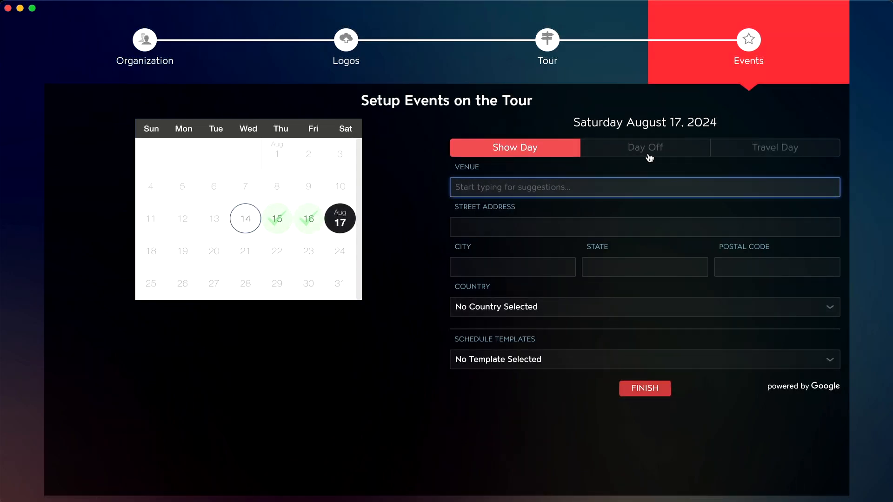
{"action": "left_click", "coordinate": [645, 389]}
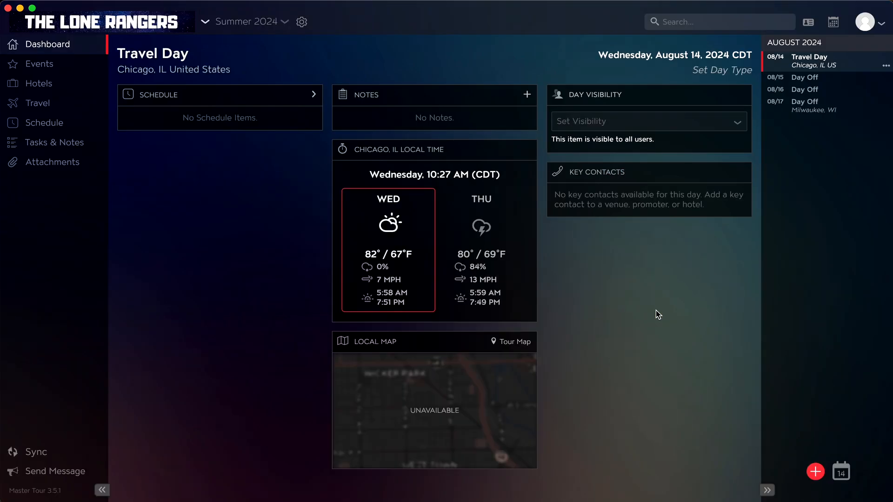